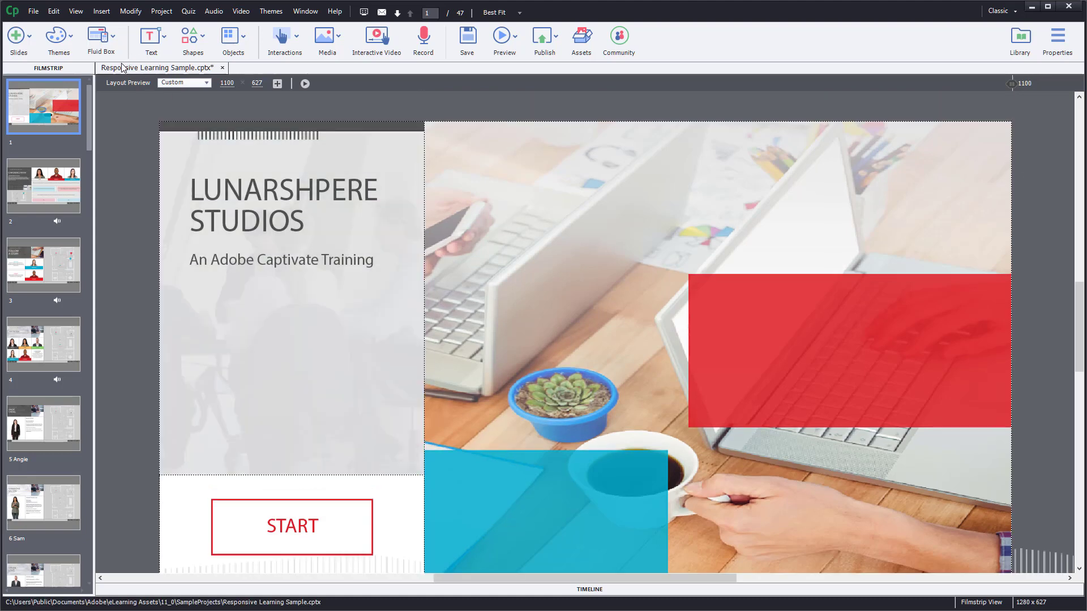
Open the File menu to reach Publish Settings
{"action": "left_click", "coordinate": [37, 10]}
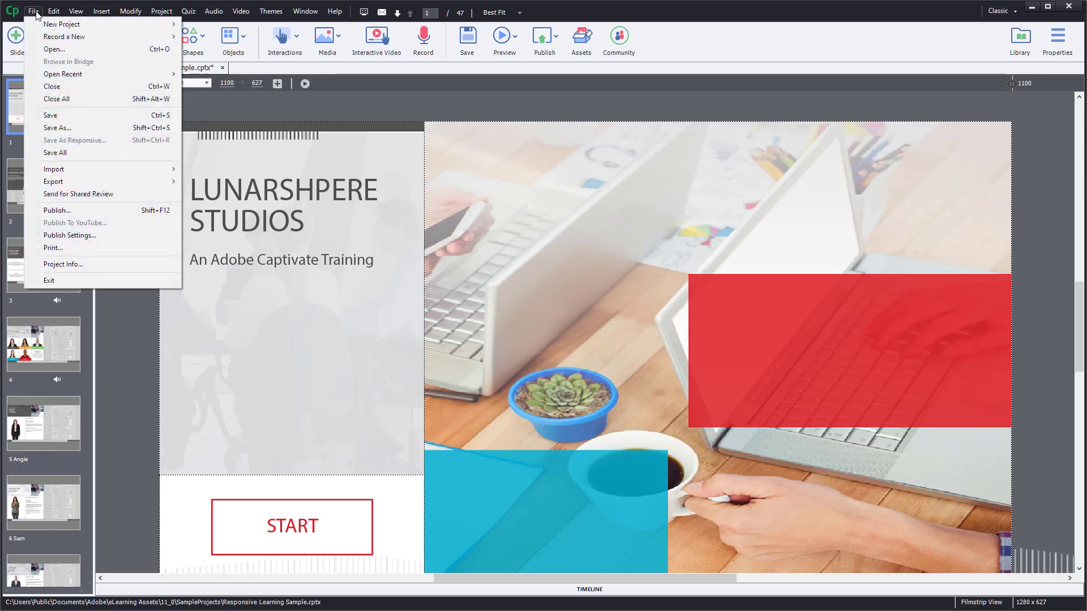
{"action": "mouse_move", "coordinate": [69, 236]}
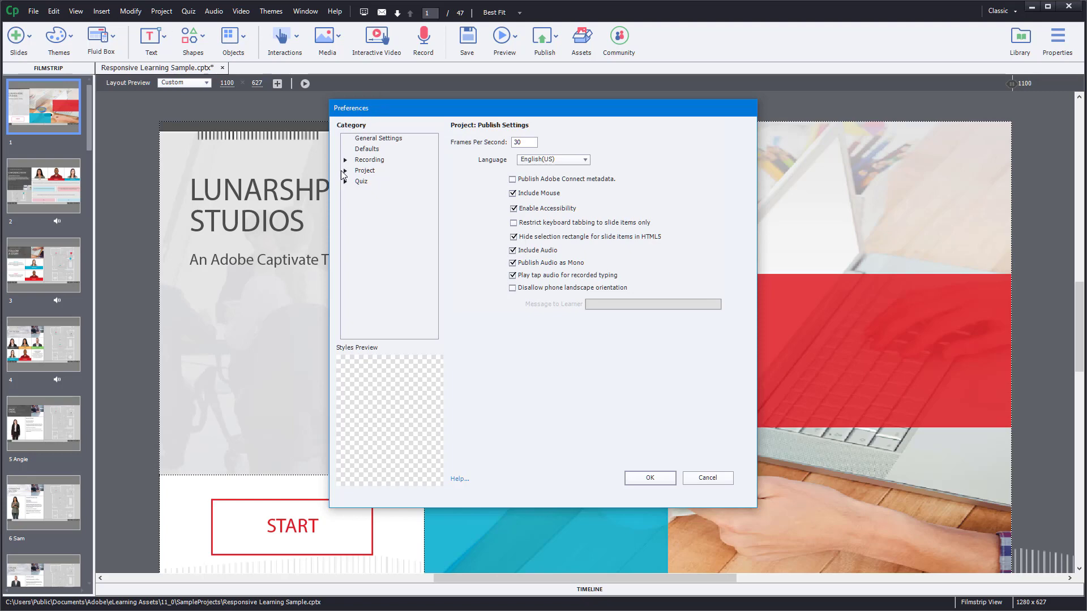
Under Project > Publish Settings, replace the 30 fps frame rate with 50
{"action": "left_click", "coordinate": [345, 170]}
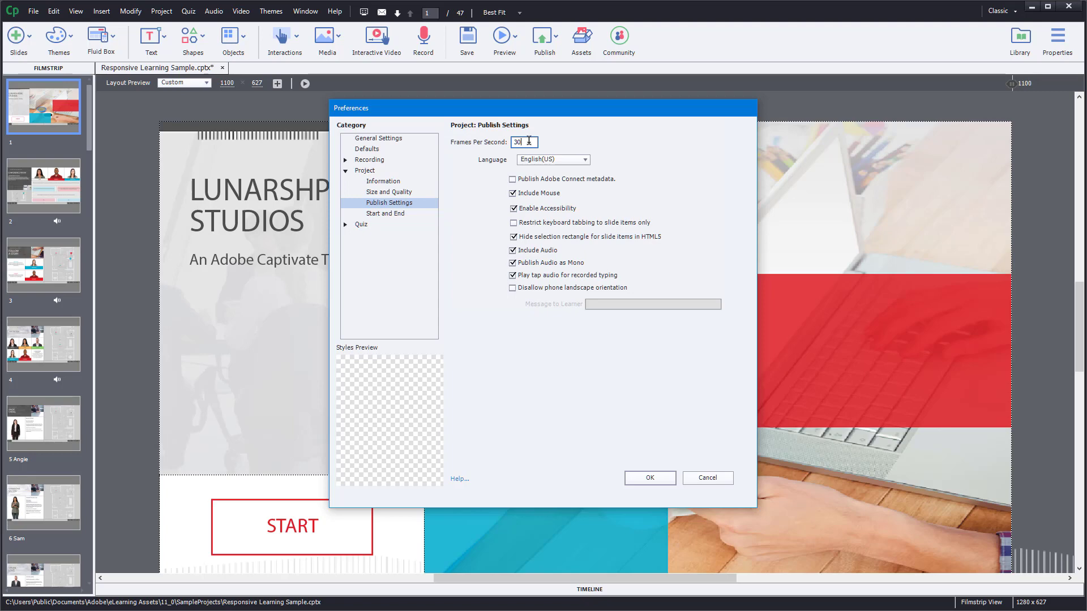
{"action": "triple_click", "coordinate": [524, 141]}
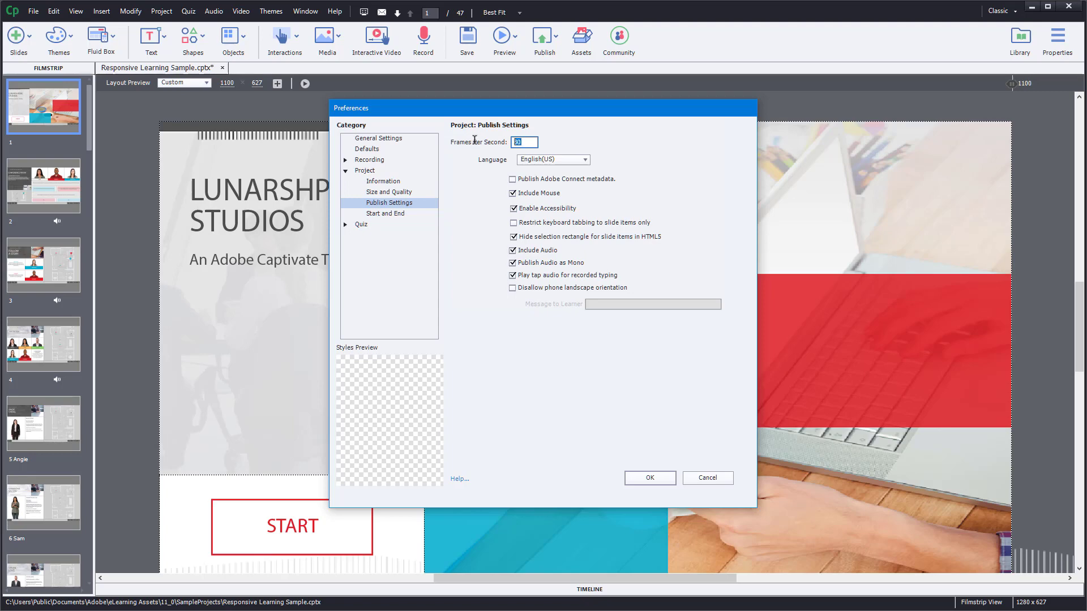
{"action": "type", "text": "60"}
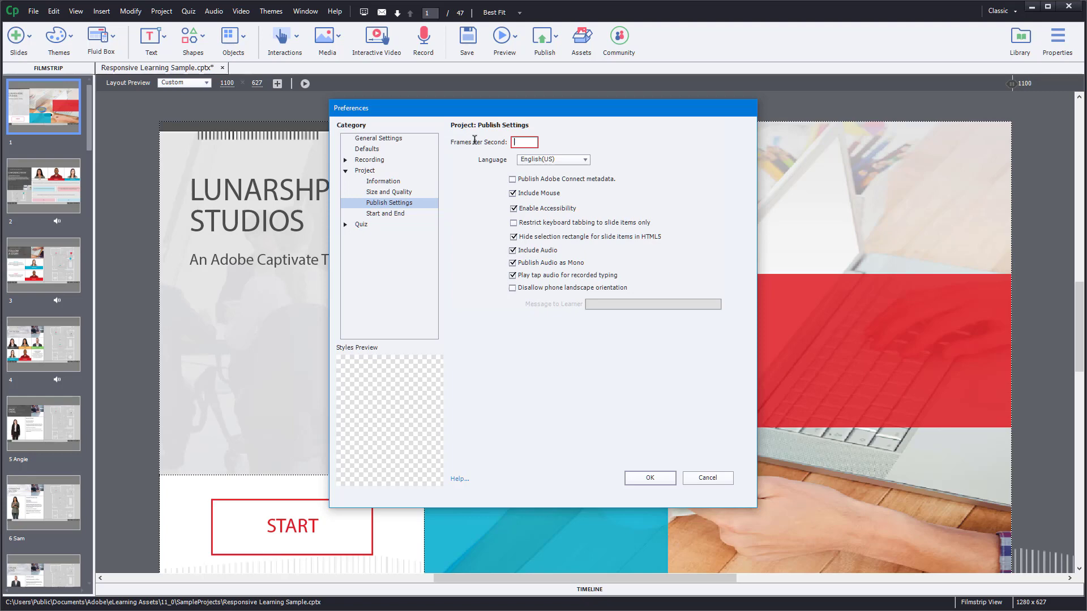
{"action": "type", "text": "10"}
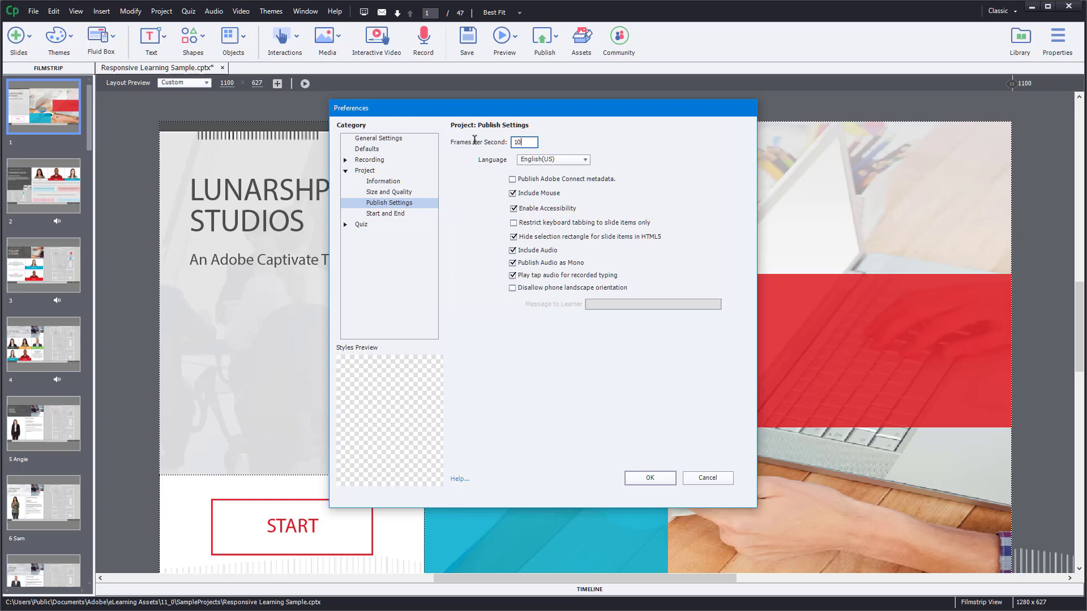
{"action": "type", "text": "60"}
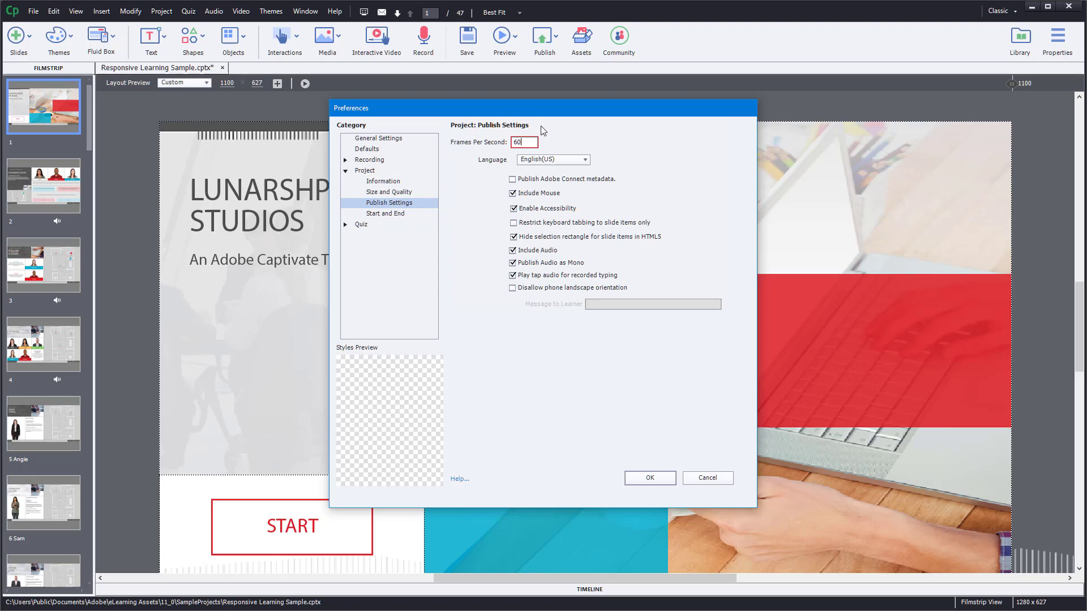
{"action": "triple_click", "coordinate": [518, 142]}
{"action": "type", "text": "50"}
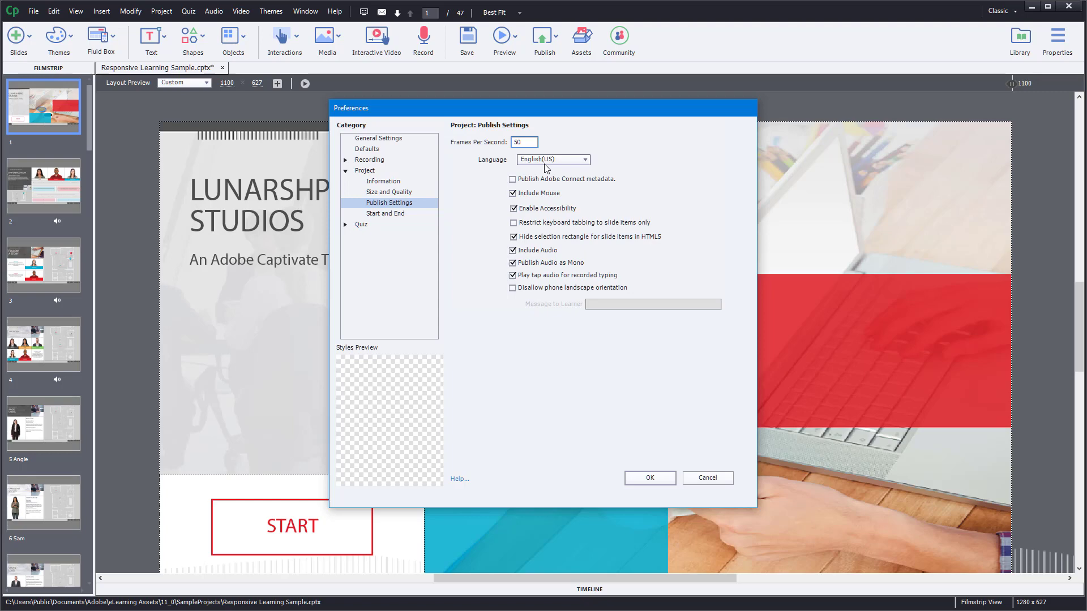
Keep English(US) as publish language and enable Publish Adobe Connect metadata
{"action": "left_click", "coordinate": [578, 159]}
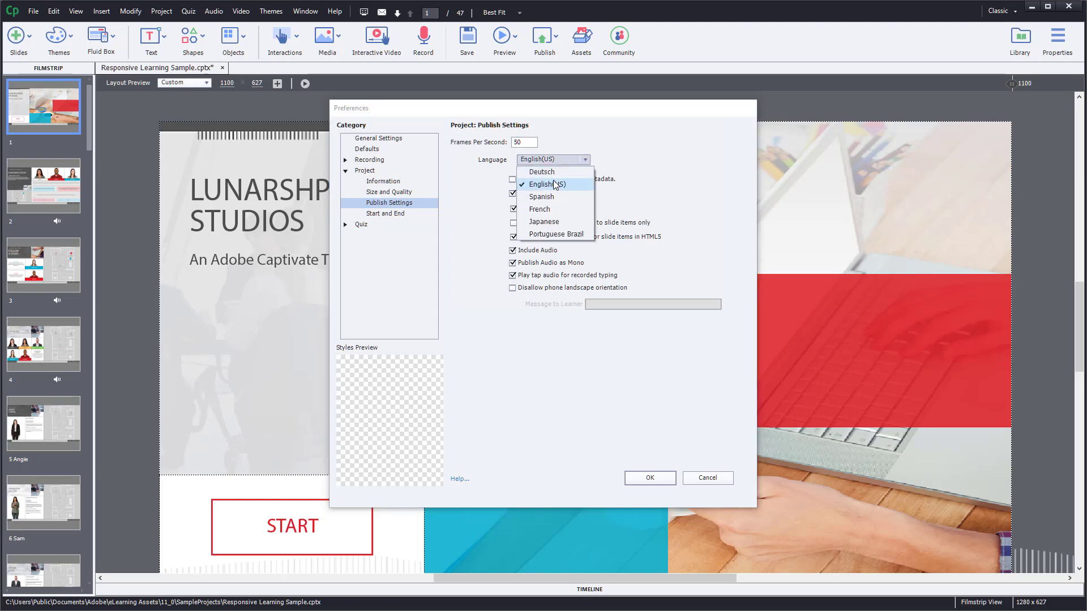
{"action": "left_click", "coordinate": [547, 183]}
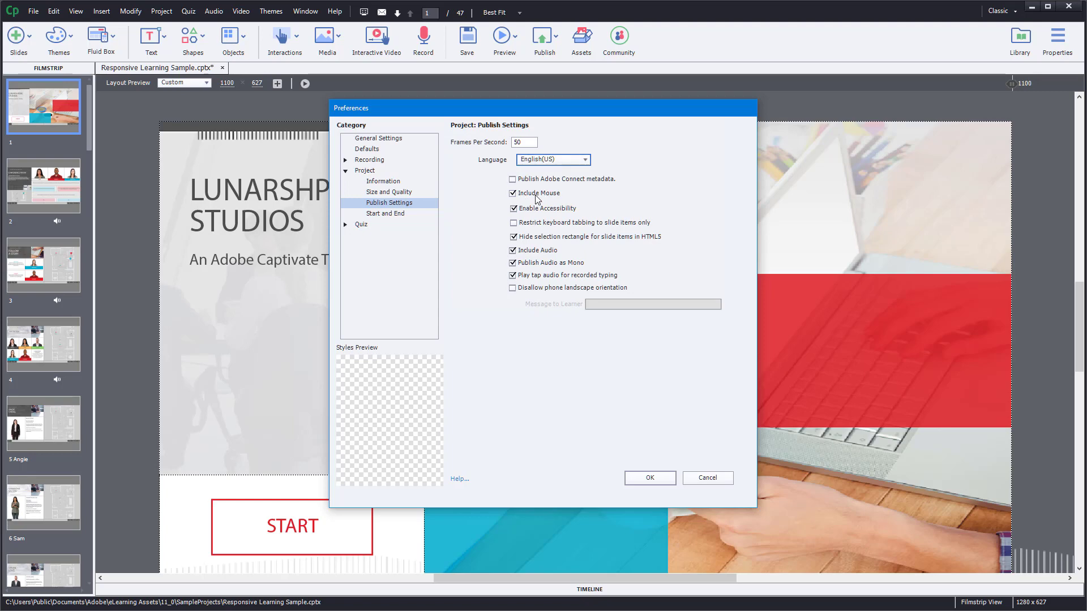
{"action": "left_click", "coordinate": [511, 179]}
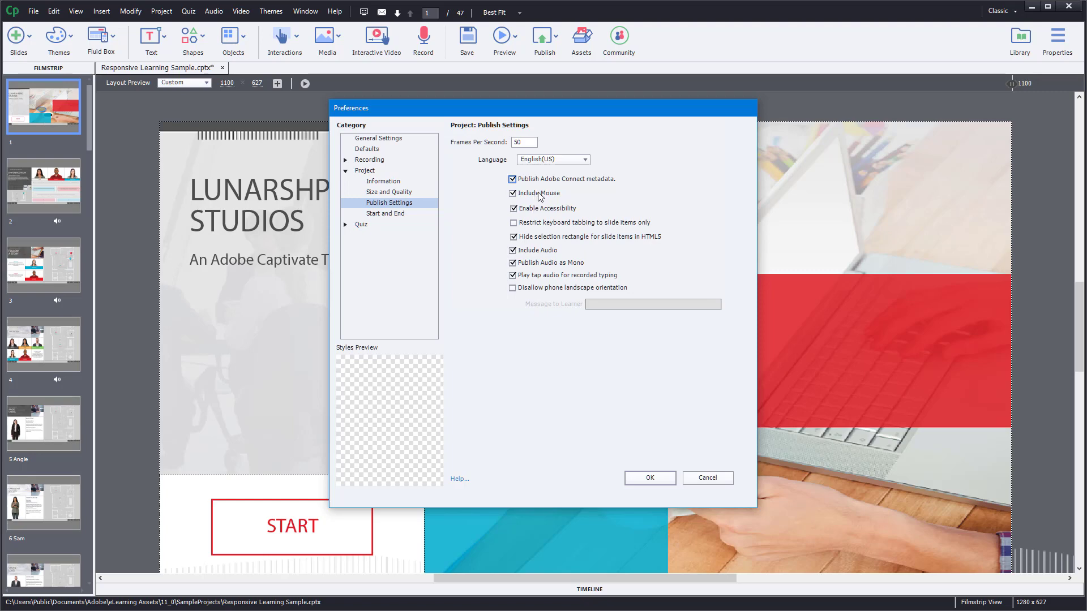
{"action": "mouse_move", "coordinate": [535, 198]}
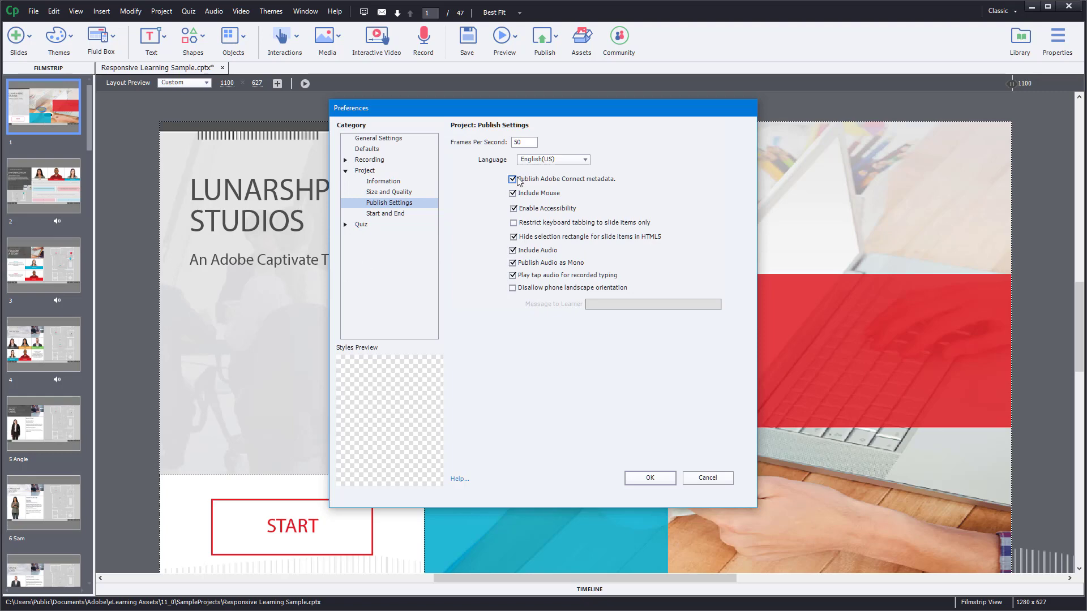
Move the Preferences window right, then back toward the centre
{"action": "left_click_drag", "start_coordinate": [350, 107], "coordinate": [402, 112]}
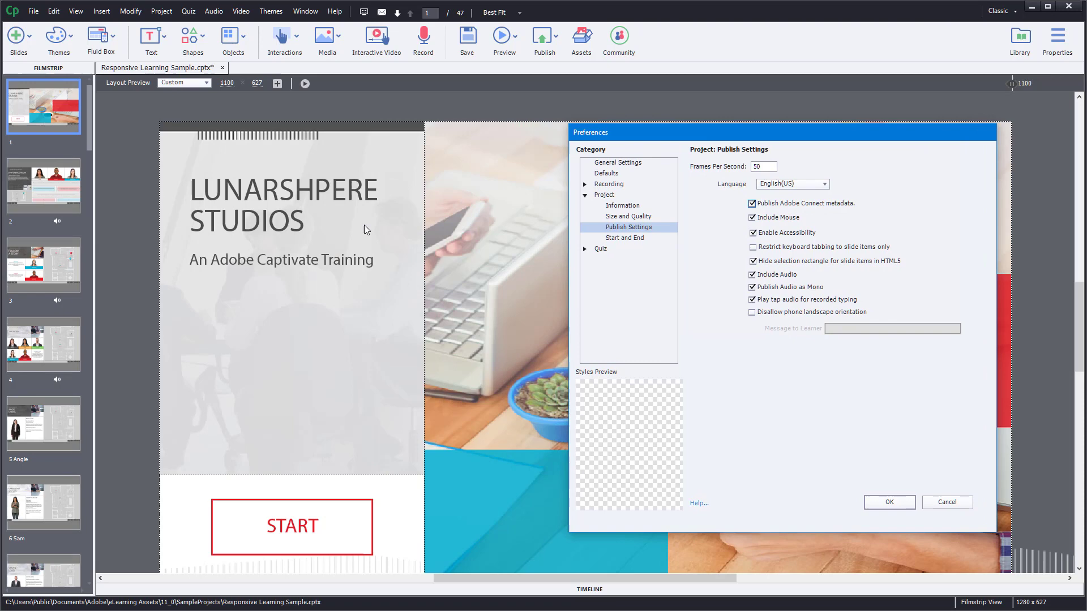
{"action": "mouse_move", "coordinate": [830, 140]}
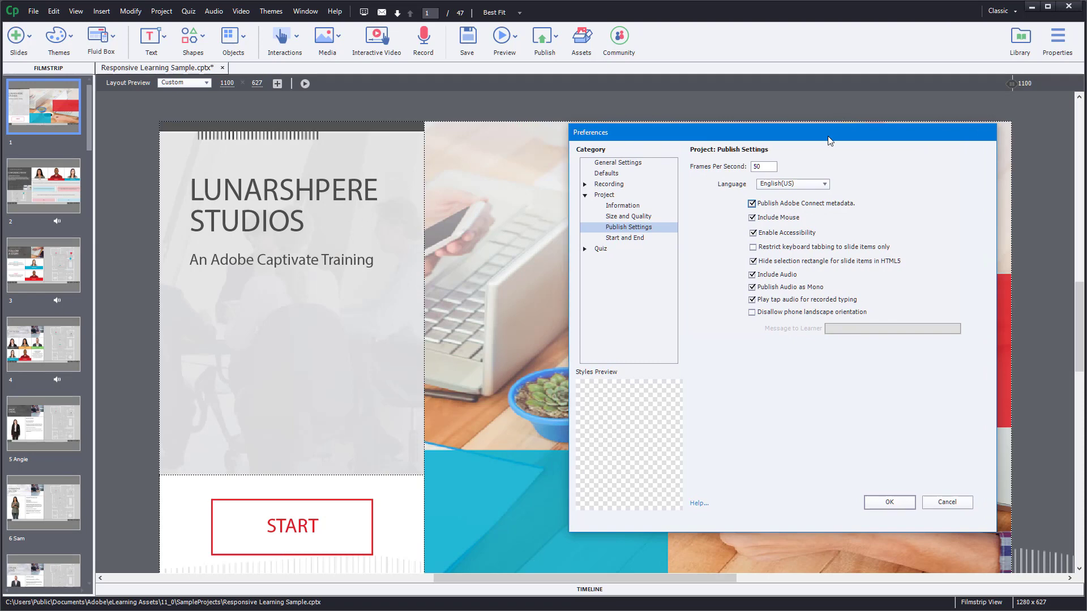
{"action": "left_click_drag", "start_coordinate": [808, 133], "coordinate": [513, 114]}
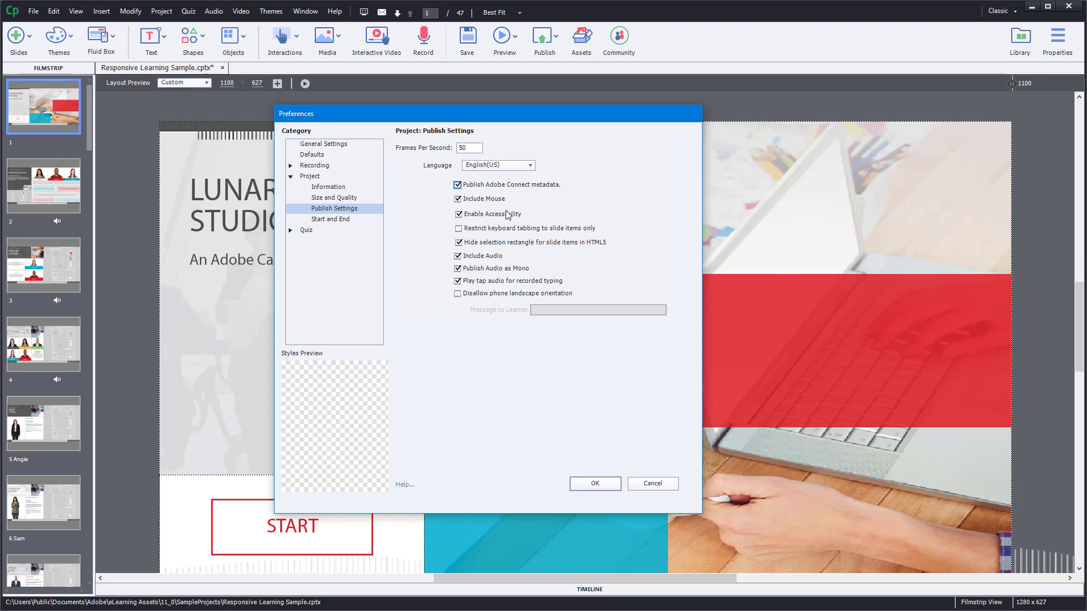
{"action": "mouse_move", "coordinate": [499, 217]}
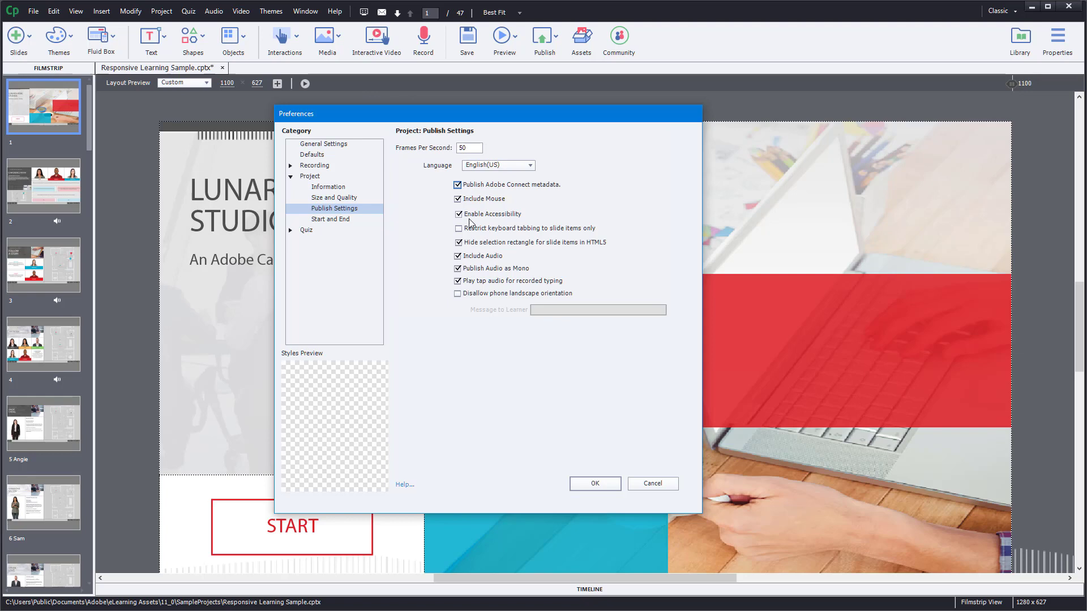
{"action": "mouse_move", "coordinate": [514, 234]}
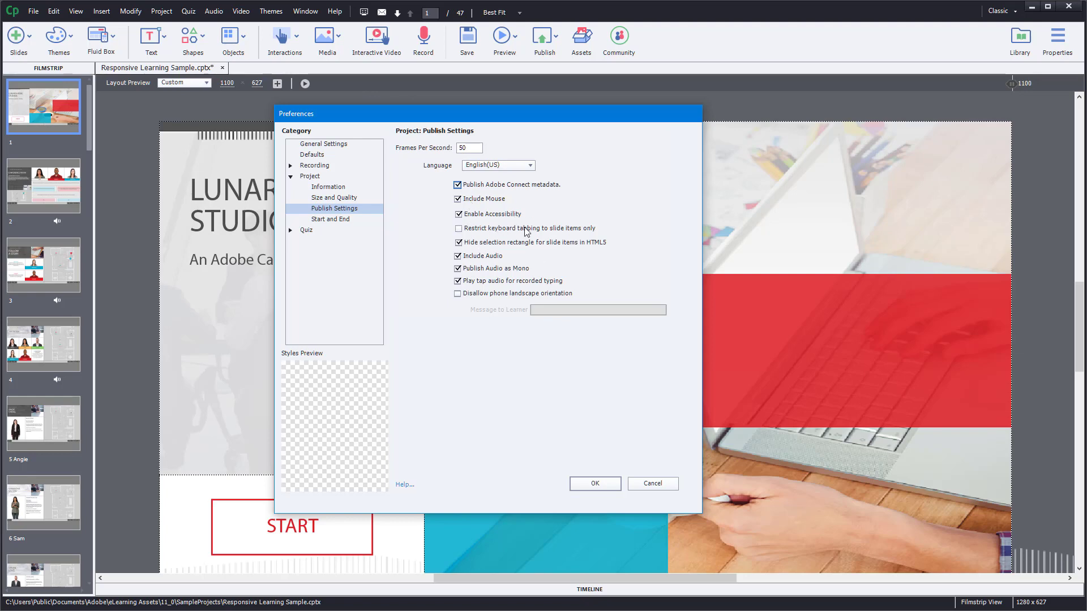
{"action": "left_click", "coordinate": [457, 228]}
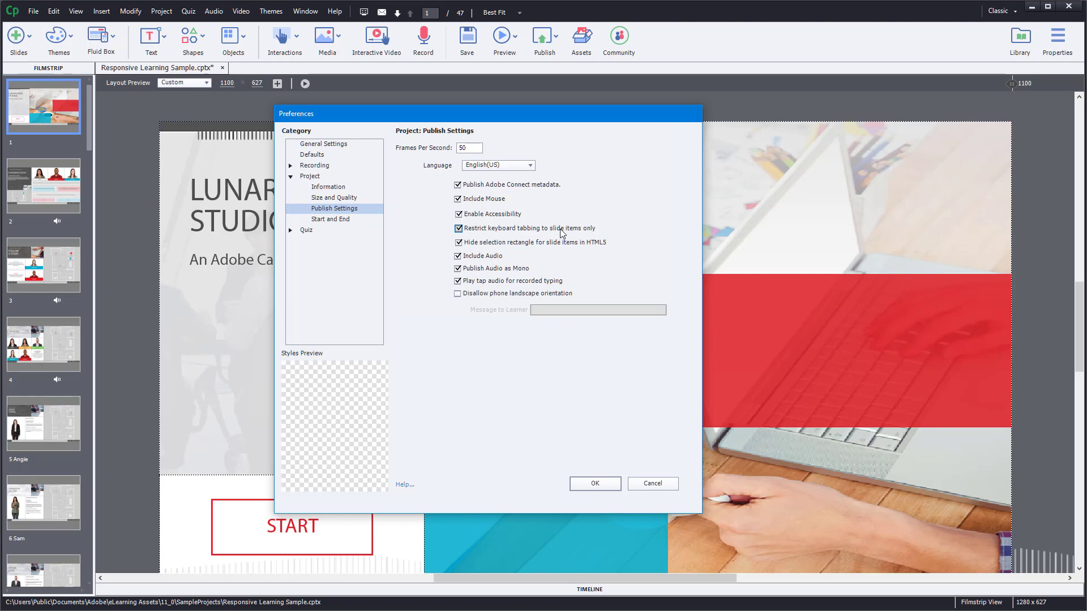
{"action": "left_click", "coordinate": [458, 229]}
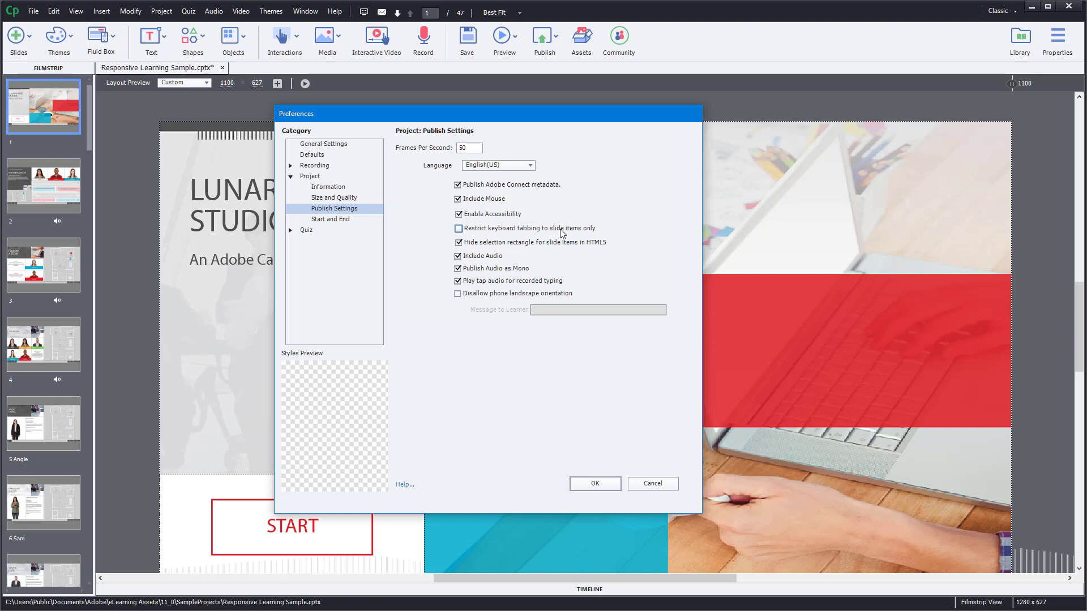
{"action": "mouse_move", "coordinate": [540, 245]}
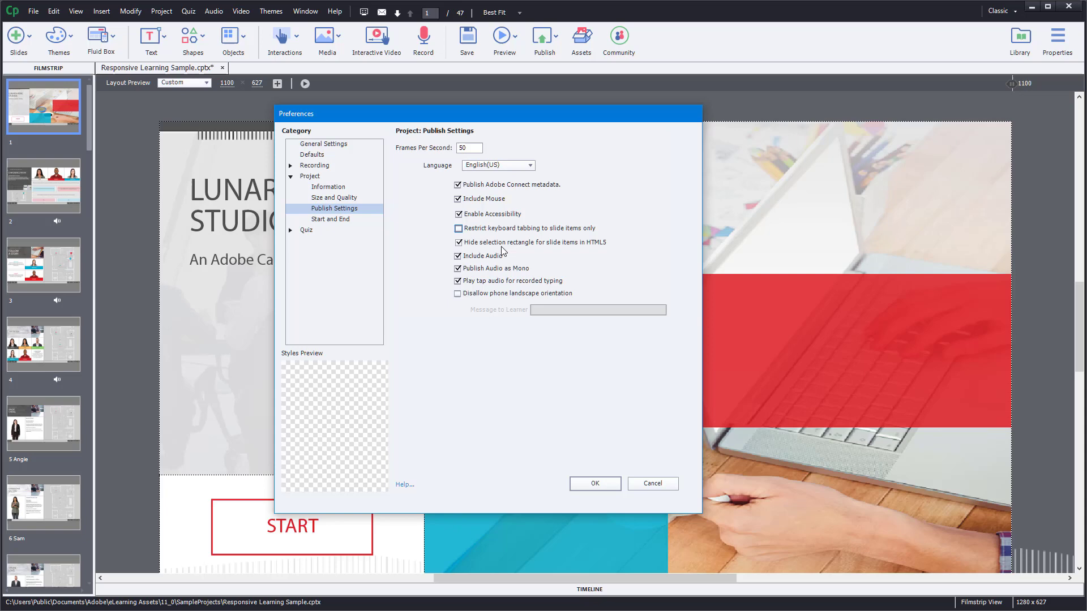
{"action": "mouse_move", "coordinate": [591, 245]}
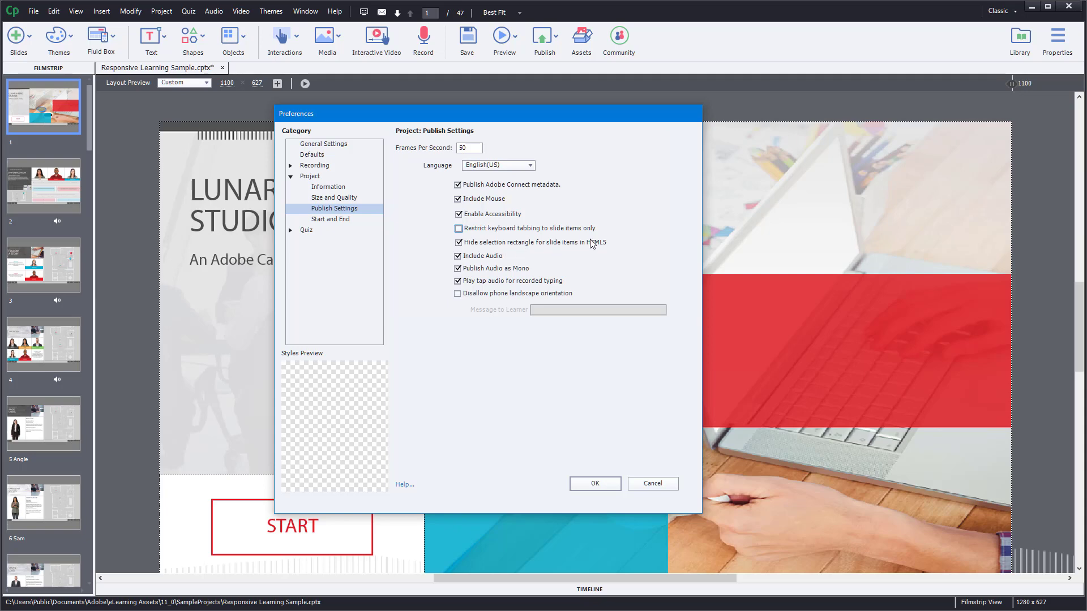
{"action": "mouse_move", "coordinate": [602, 242]}
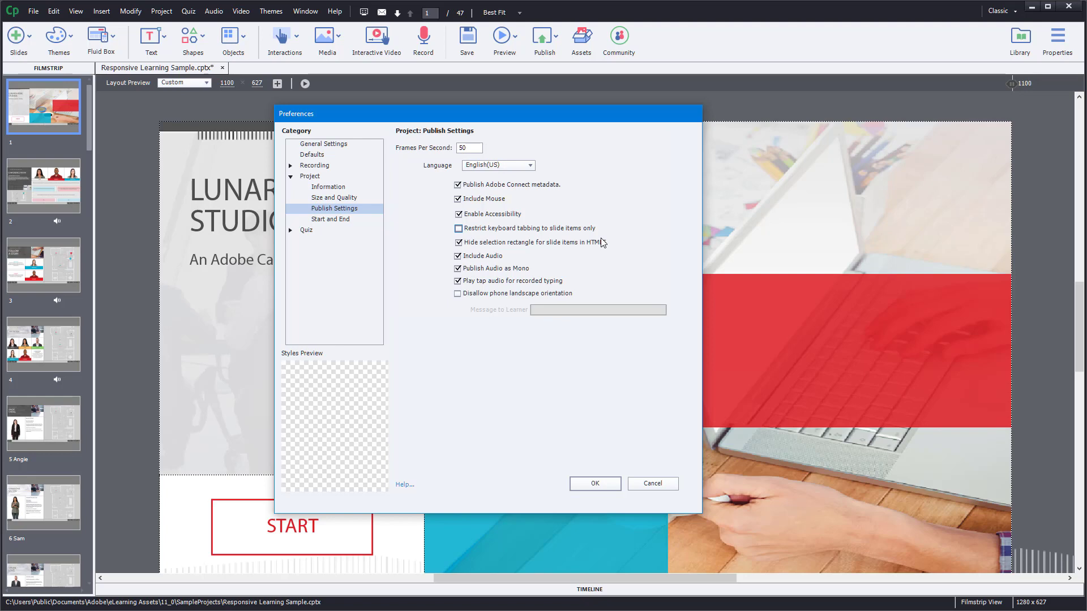
{"action": "mouse_move", "coordinate": [542, 250]}
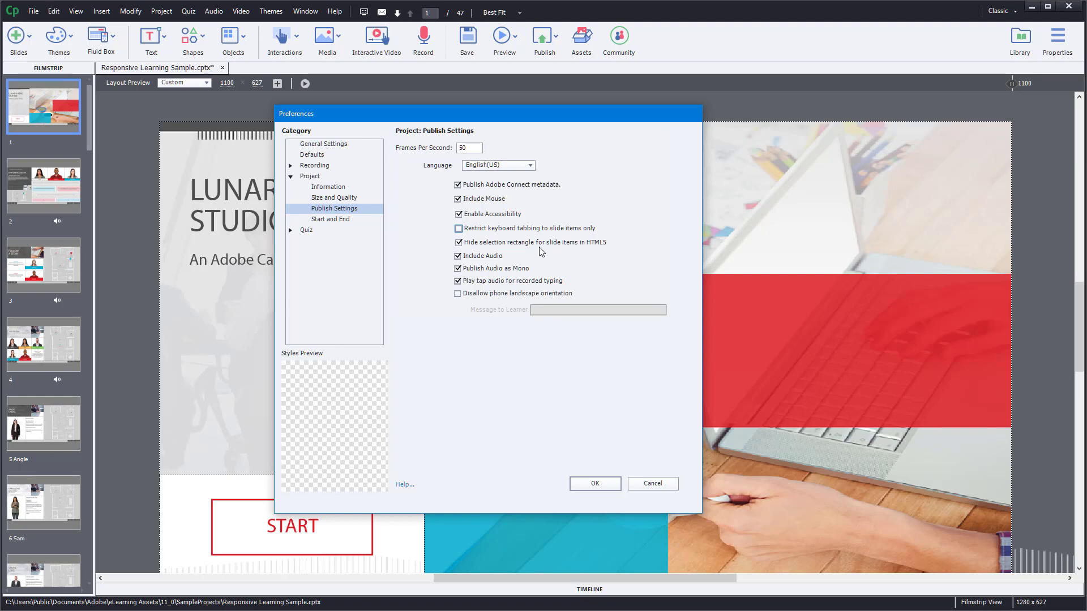
{"action": "mouse_move", "coordinate": [525, 252]}
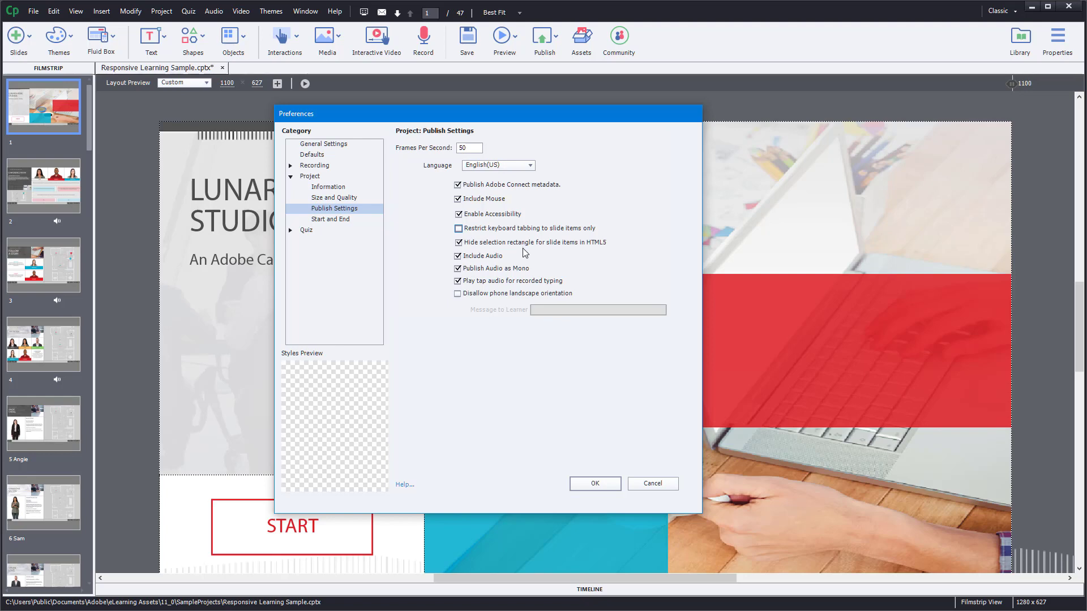
{"action": "mouse_move", "coordinate": [512, 249]}
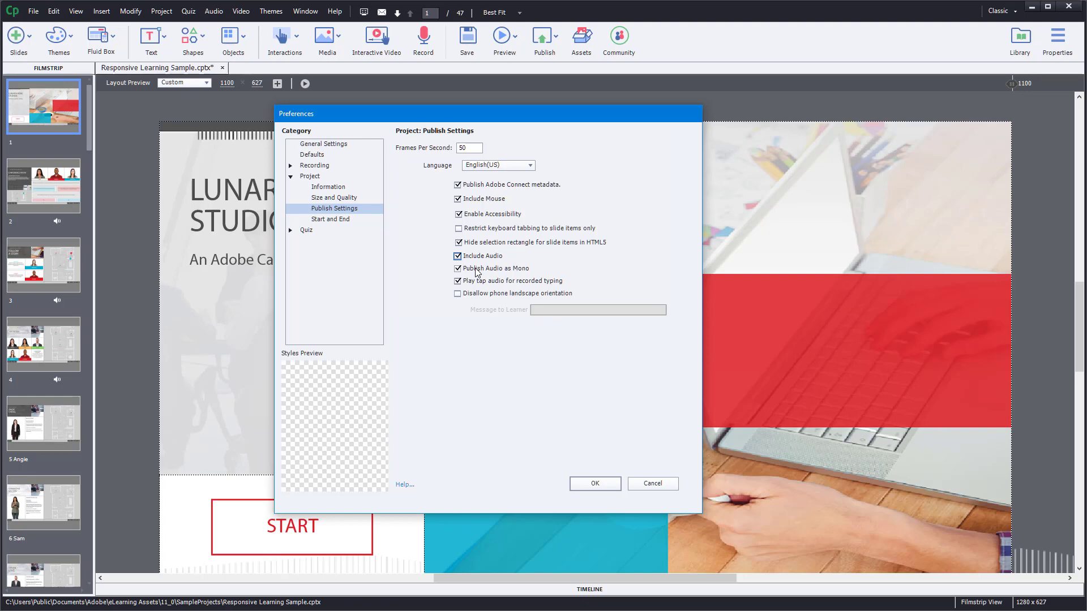
Uncheck Publish Audio as Mono in the Publish Settings panel
{"action": "left_click", "coordinate": [457, 268]}
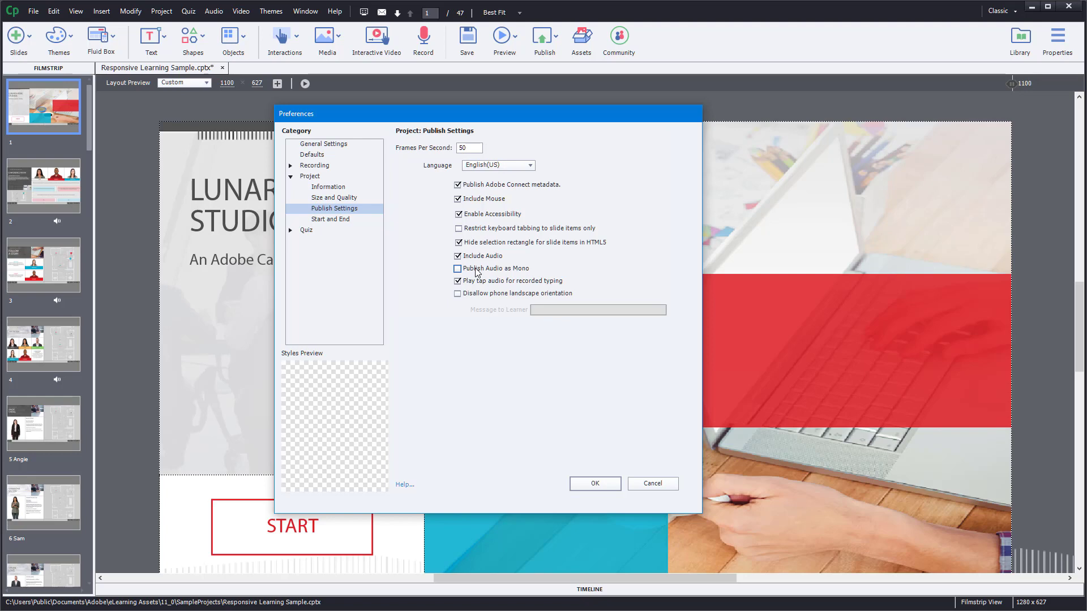
{"action": "mouse_move", "coordinate": [485, 274]}
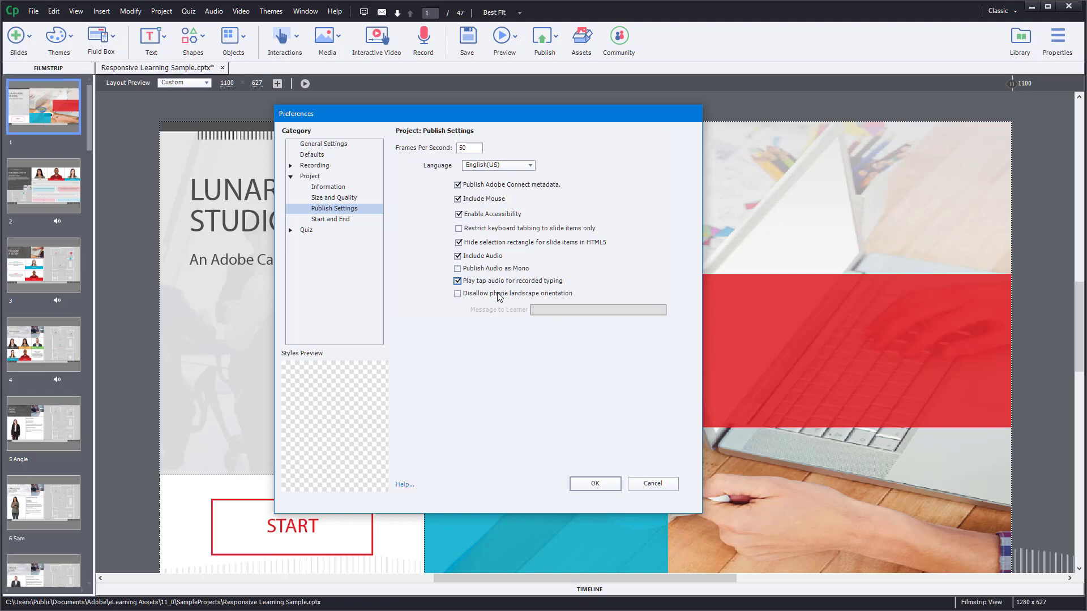
{"action": "mouse_move", "coordinate": [488, 297]}
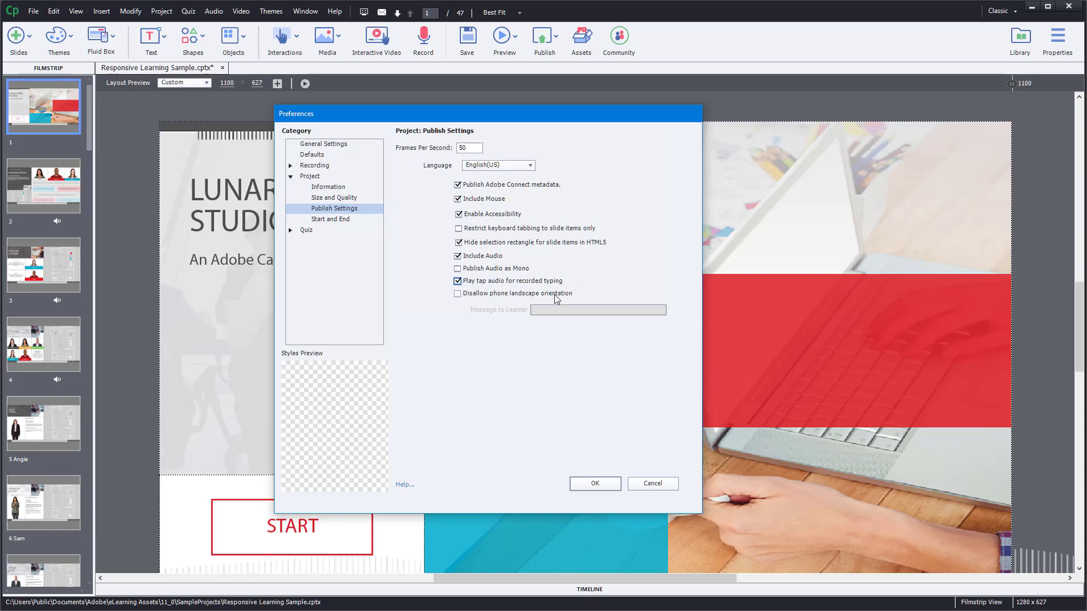
{"action": "left_click", "coordinate": [457, 294]}
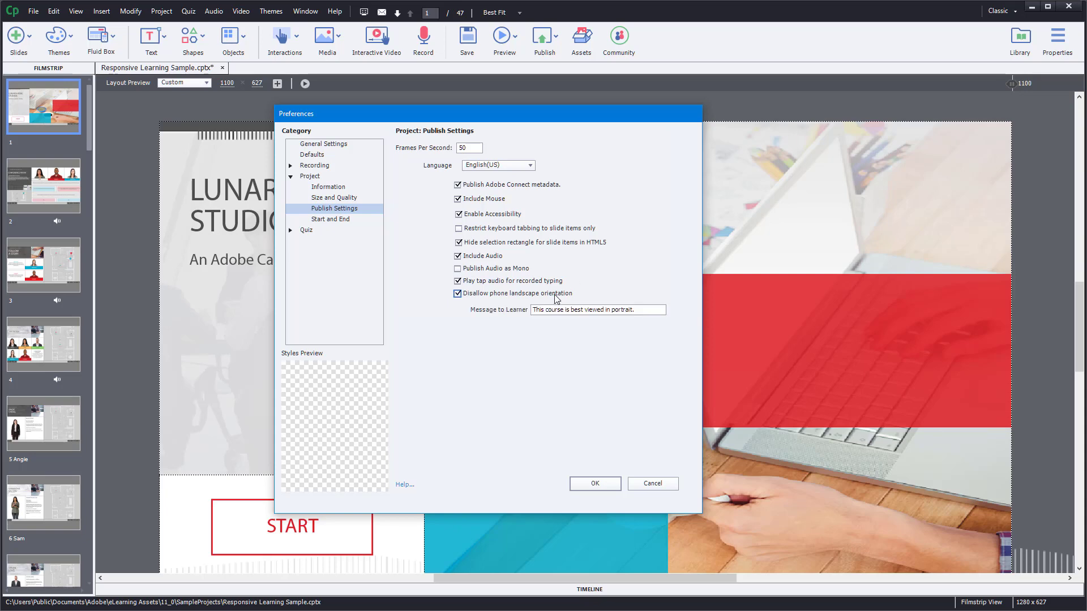
{"action": "mouse_move", "coordinate": [619, 318]}
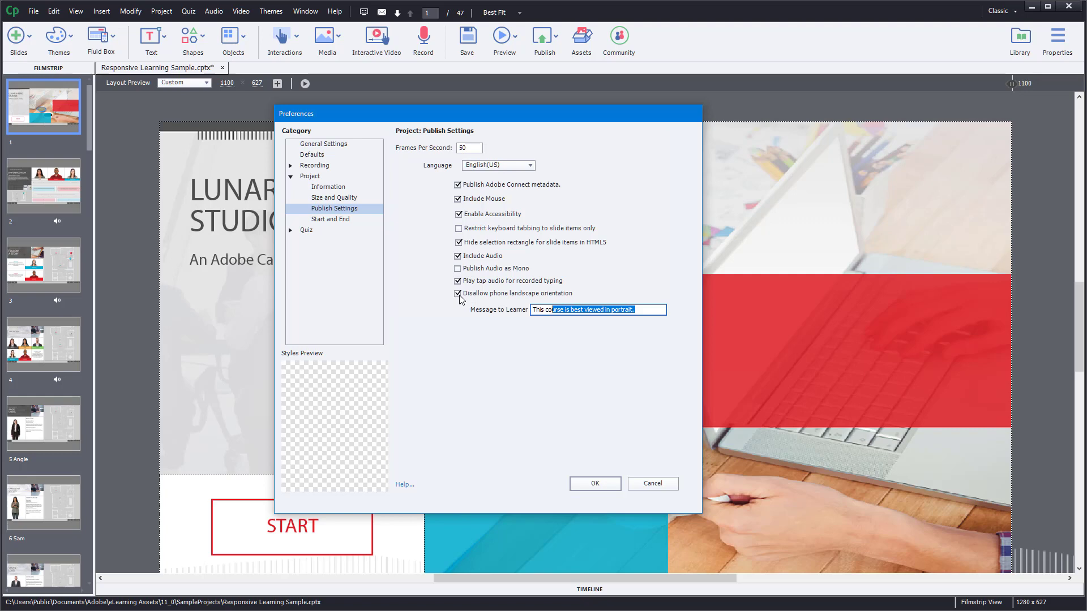
{"action": "left_click", "coordinate": [457, 293]}
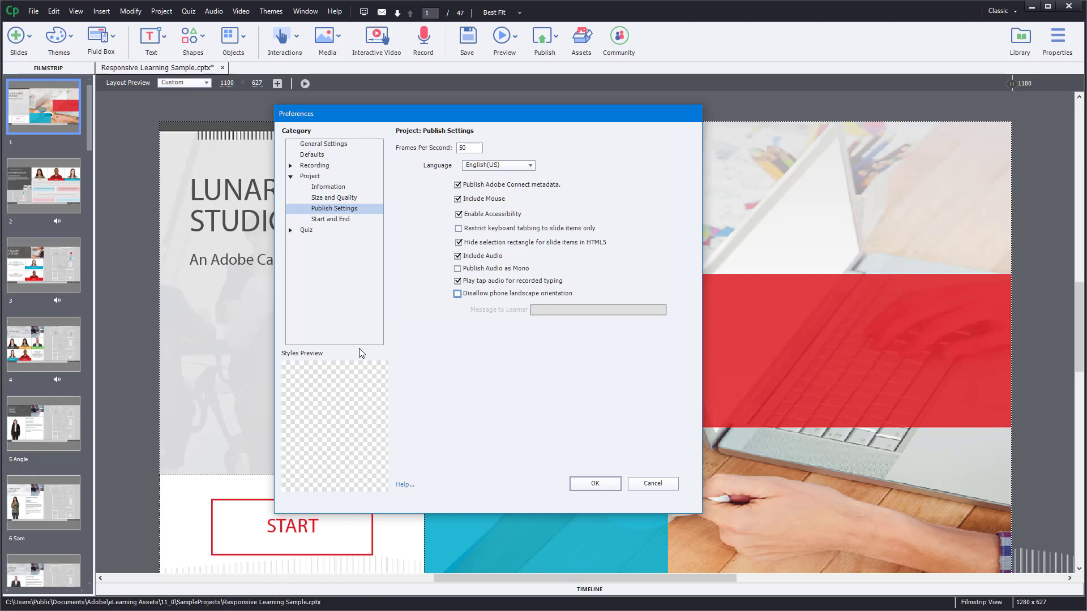
{"action": "mouse_move", "coordinate": [501, 151]}
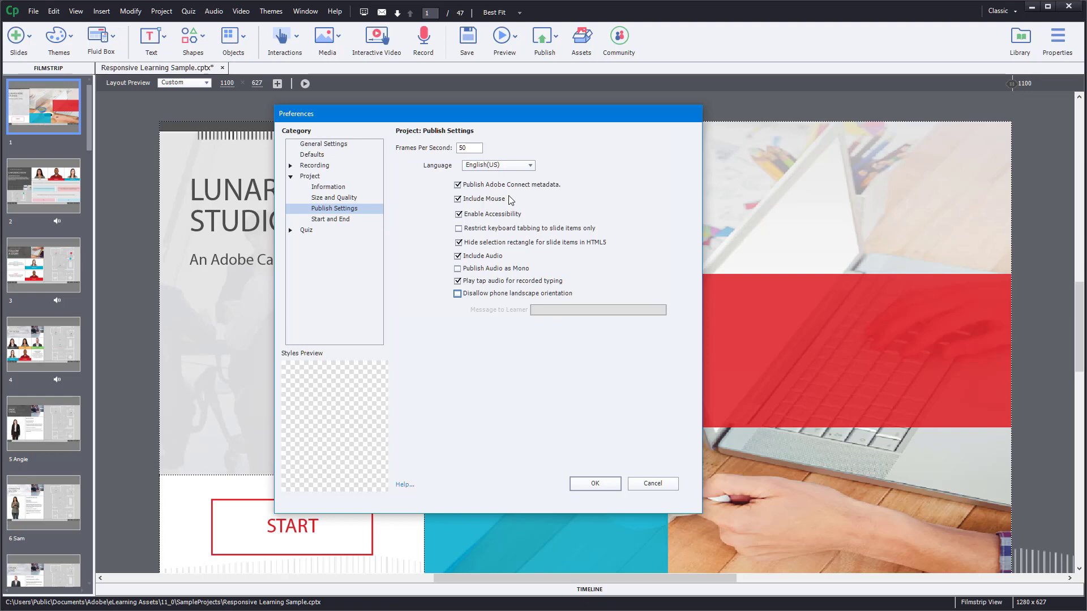
{"action": "mouse_move", "coordinate": [570, 346]}
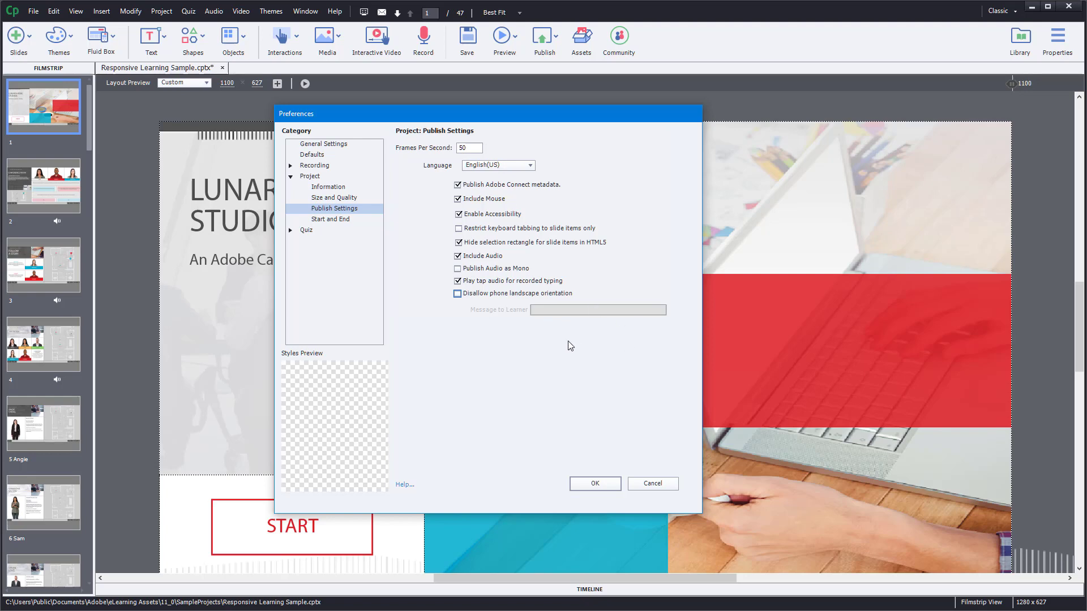